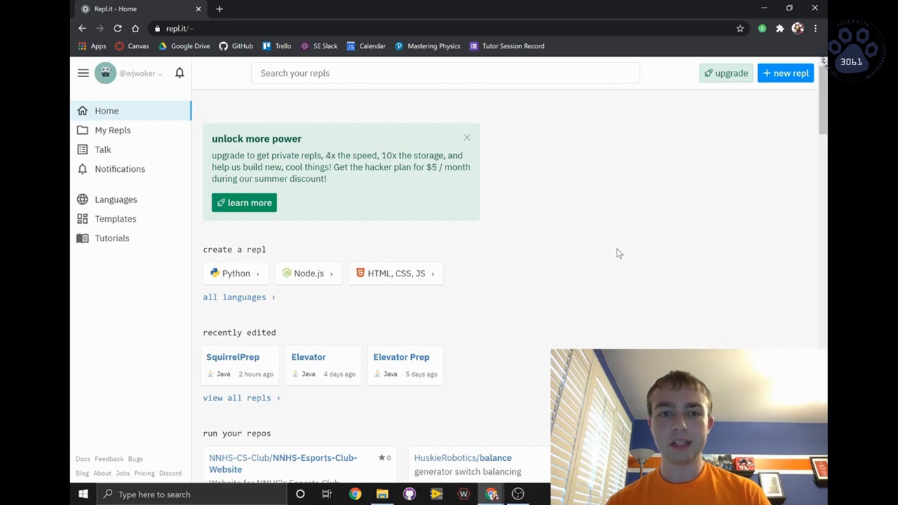
pyautogui.moveTo(746, 153)
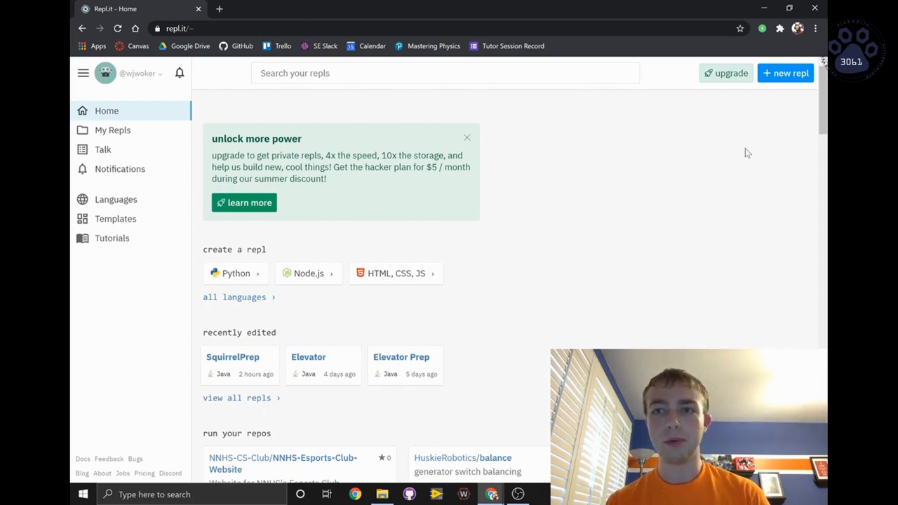
# Step: Start a new Java repl named Squirrels from the '+ new repl' form
pyautogui.click(785, 73)
pyautogui.write('Squirrels')
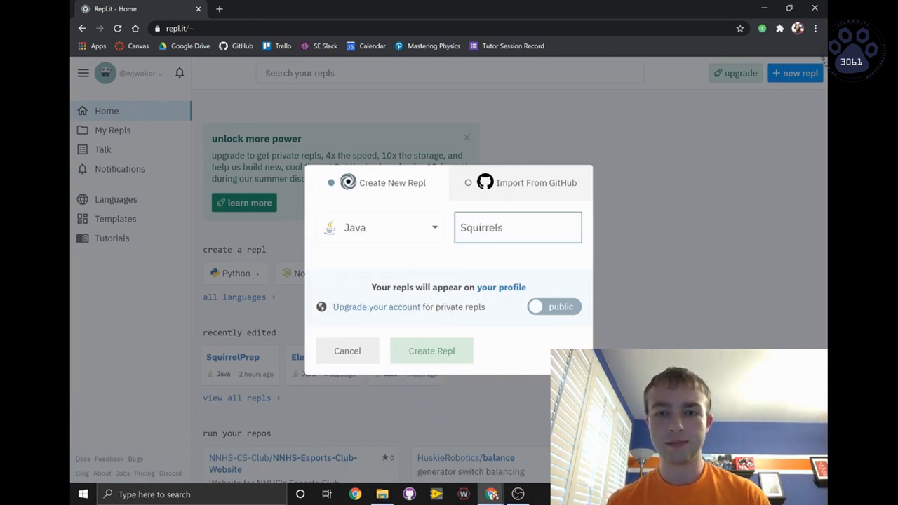
# Step: Add a new file named Squirrel.java to the project and open it
pyautogui.click(432, 350)
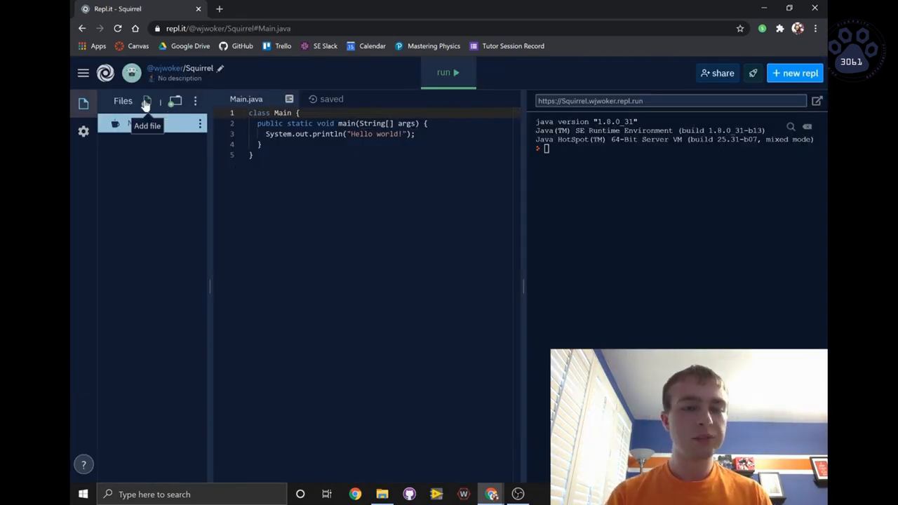
pyautogui.write('Squ')
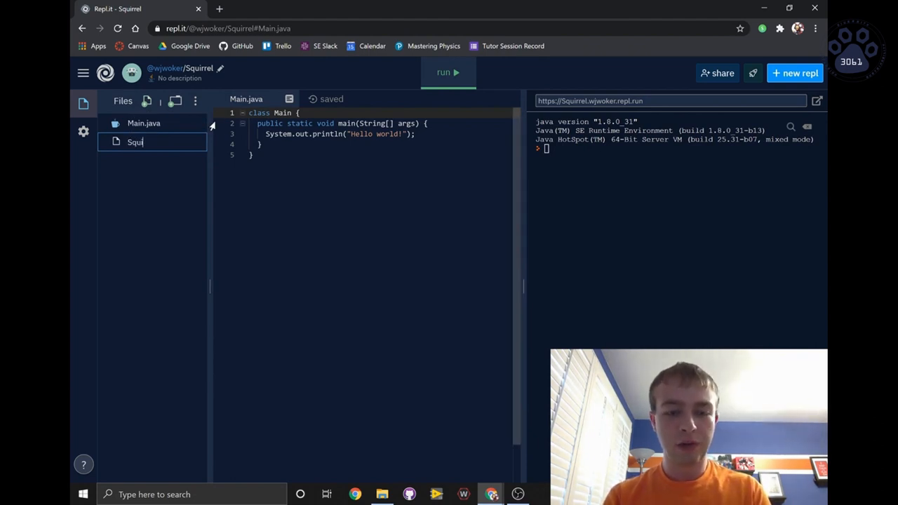
pyautogui.write('irrel.java')
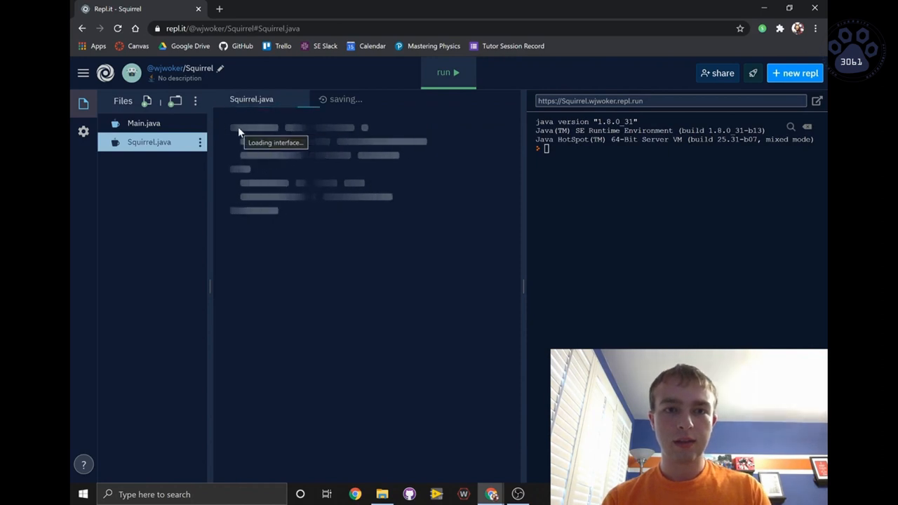
# Step: Write the declaration public class Squirrel { in Squirrel.java
pyautogui.write('p')
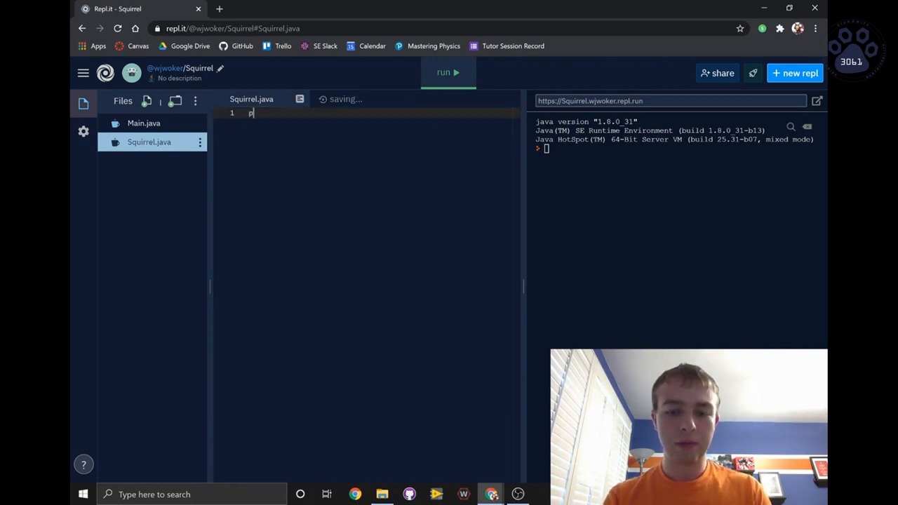
pyautogui.write('ublic class')
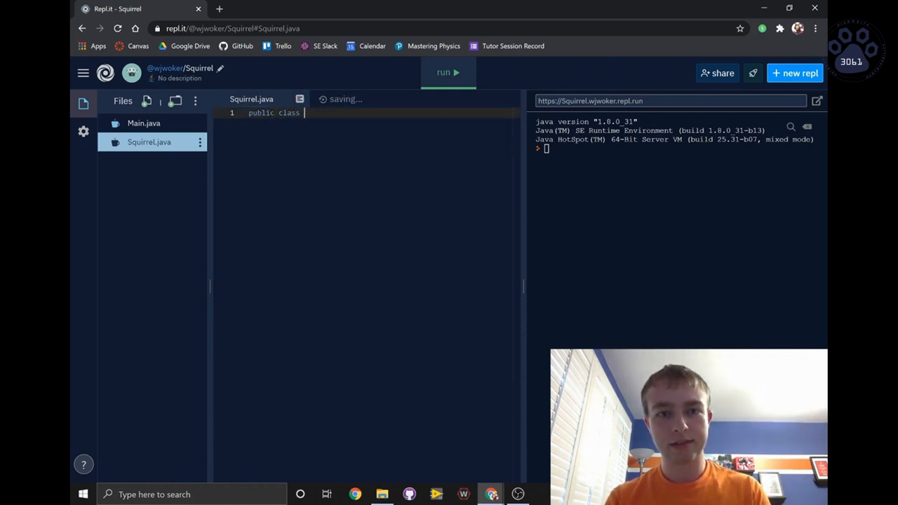
pyautogui.write('Squirrel')
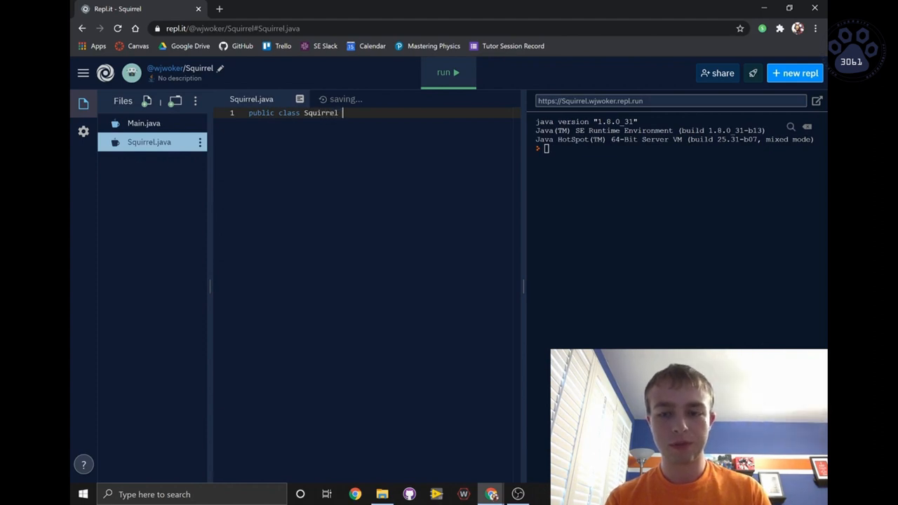
pyautogui.write('{')
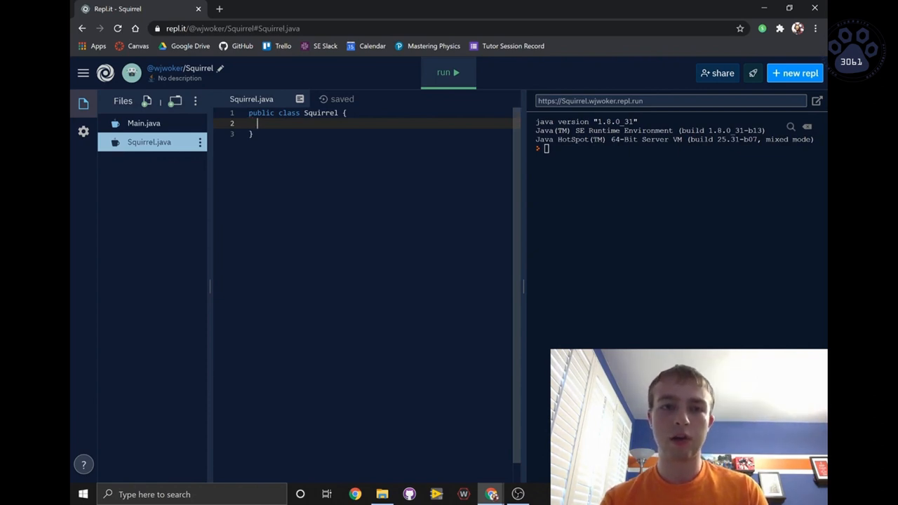
# Step: Declare the fields int numAcorns, boolean isHungry and String name inside the class
pyautogui.write('int')
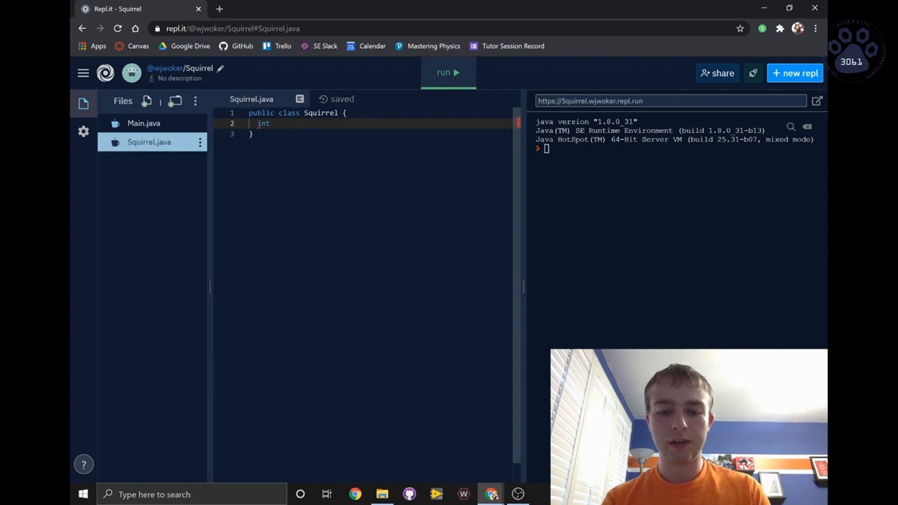
pyautogui.write('numA')
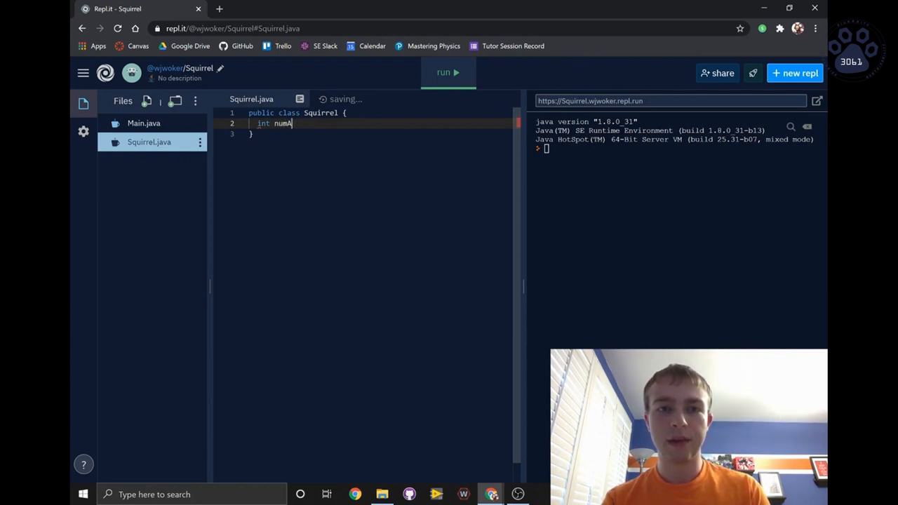
pyautogui.write('corns;')
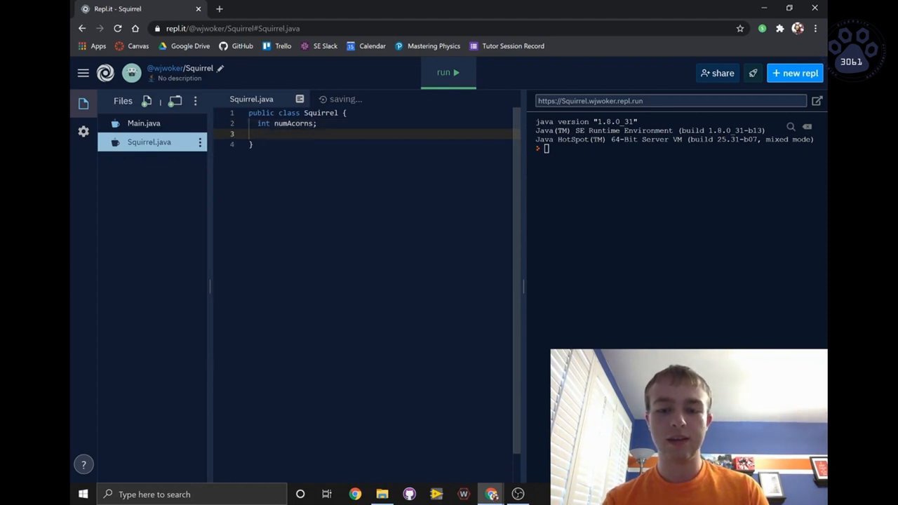
pyautogui.write('boolean is')
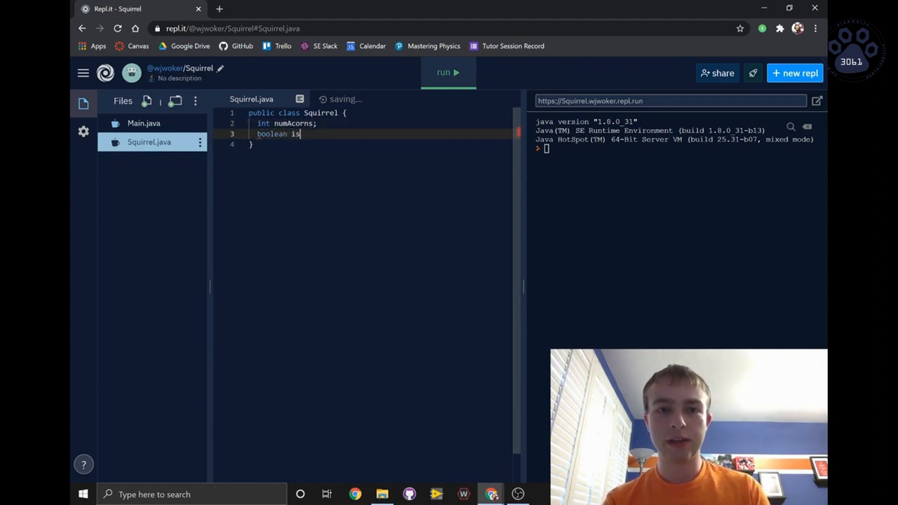
pyautogui.write('Hungry;')
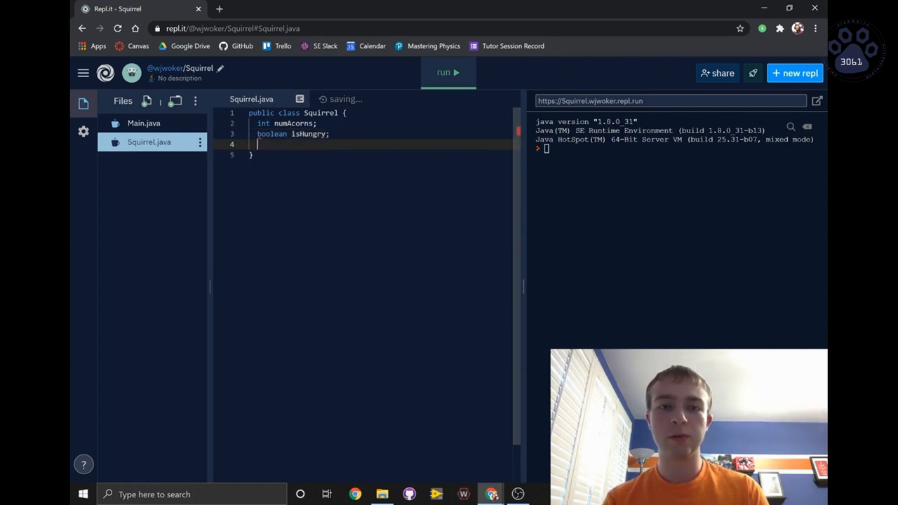
pyautogui.write('String n')
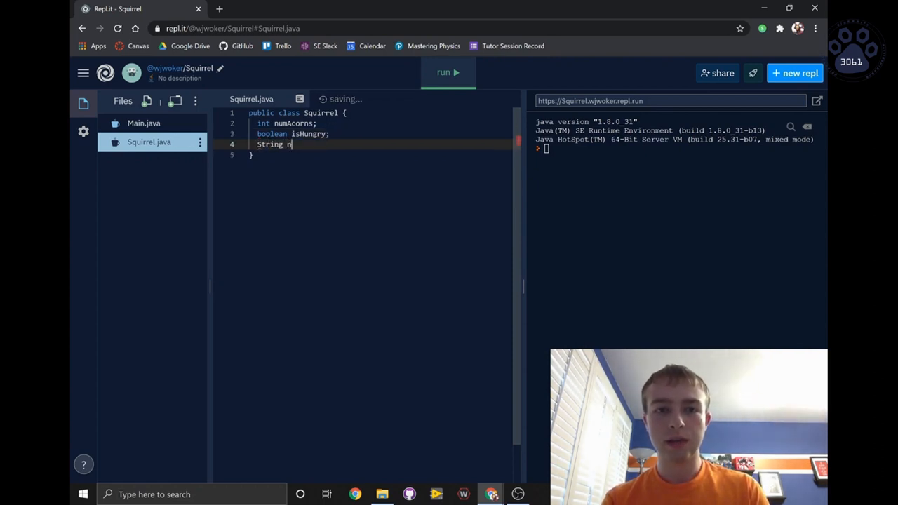
pyautogui.write('ame;')
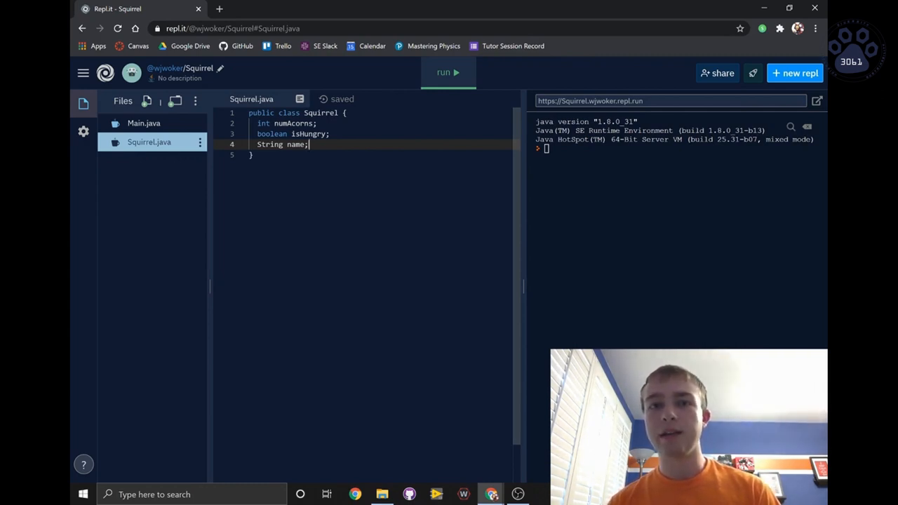
# Step: Write a constructor taking initialNumAcorns, initialIsHungry and initialName and assigning them to the fields
pyautogui.press('Enter')
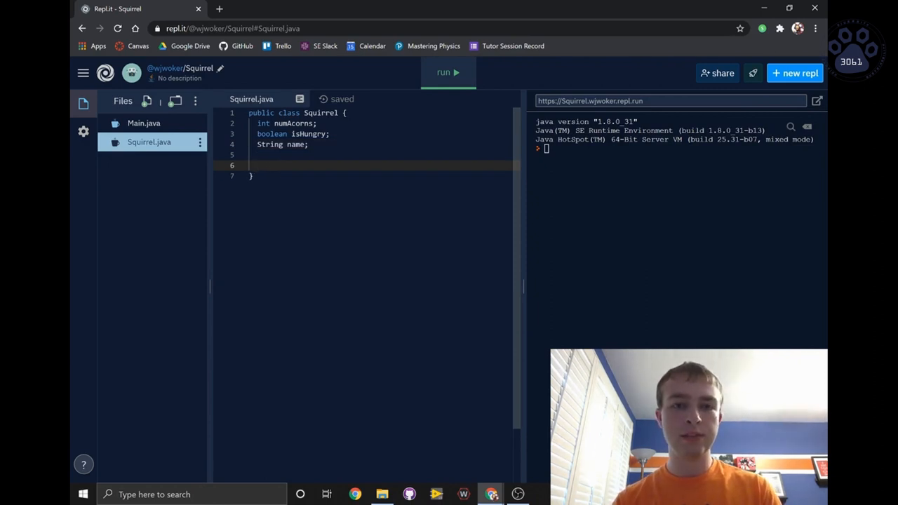
pyautogui.write('public Squirrel() {')
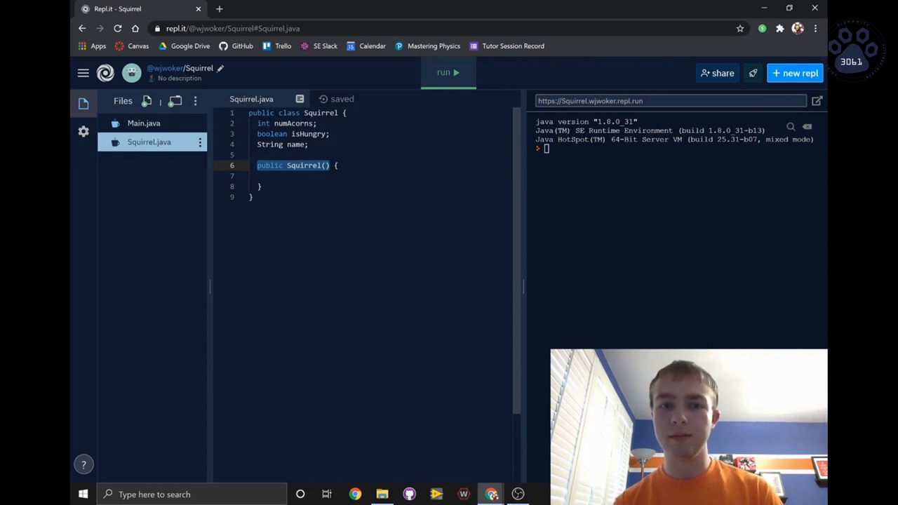
pyautogui.click(326, 166)
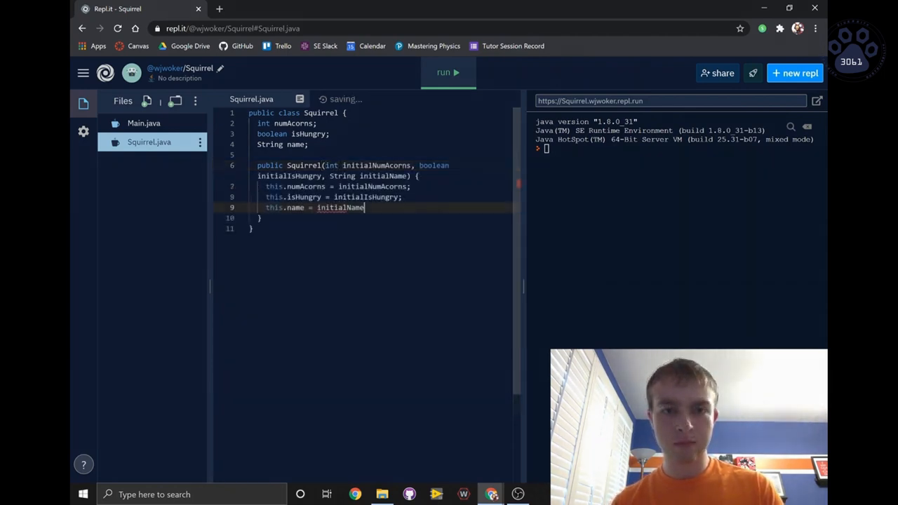
pyautogui.write(';')
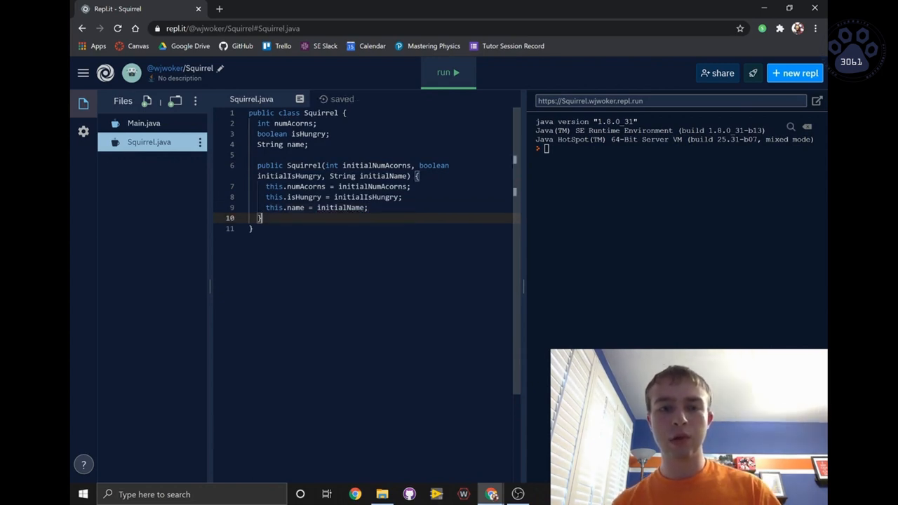
pyautogui.press('Enter')
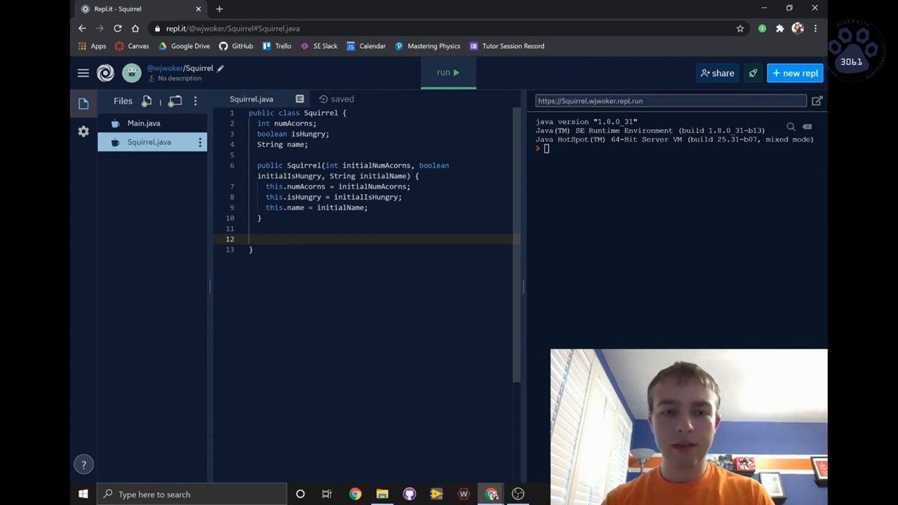
# Step: Declare a public void act() method in the Squirrel class
pyautogui.write('pul')
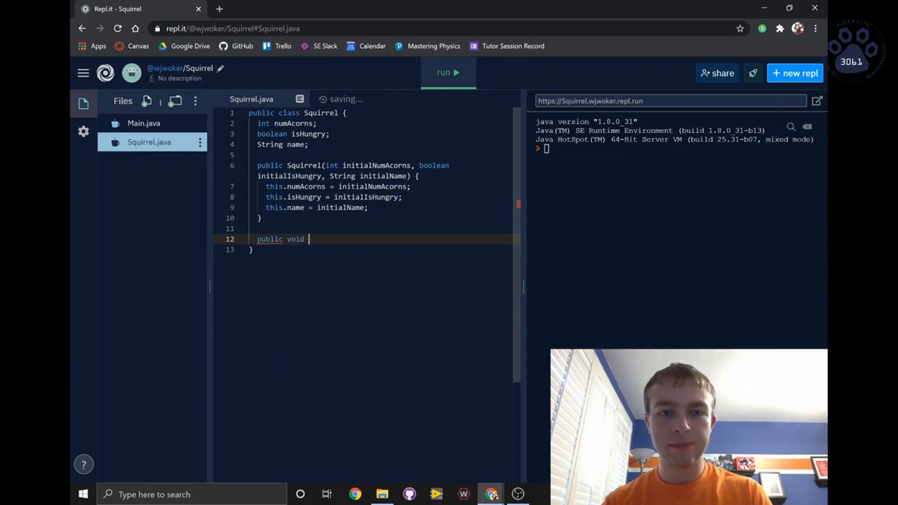
pyautogui.write('act()')
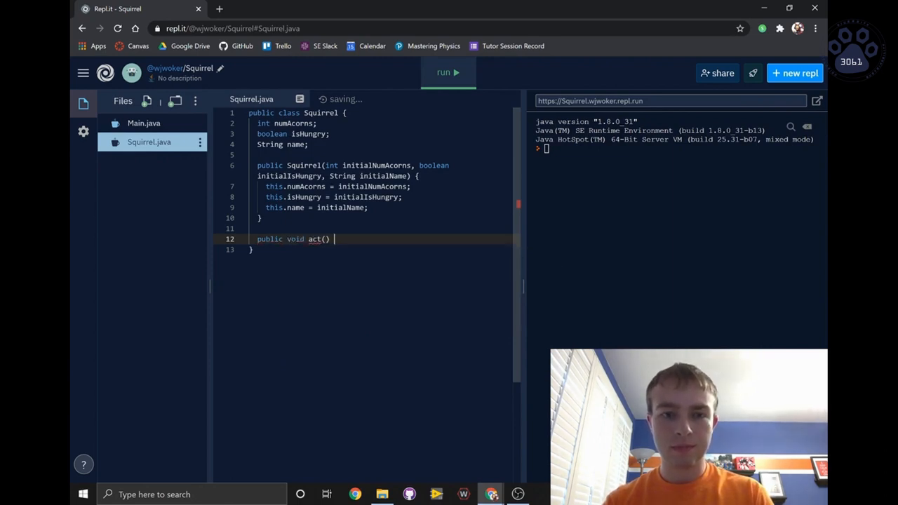
pyautogui.write('{')
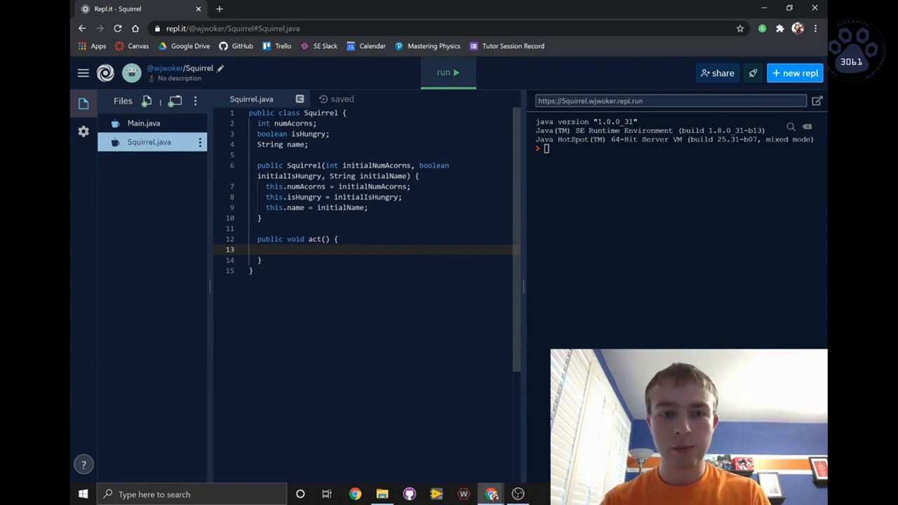
# Step: Add if(this.numAcorns <= 0) that increments numAcorns and prints name found an acorn
pyautogui.write('if(t')
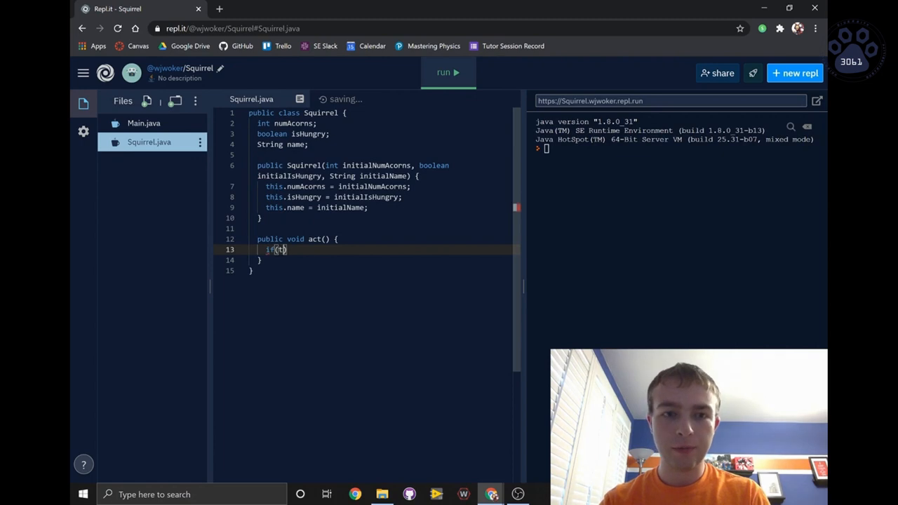
pyautogui.write('this.numAcorns <=')
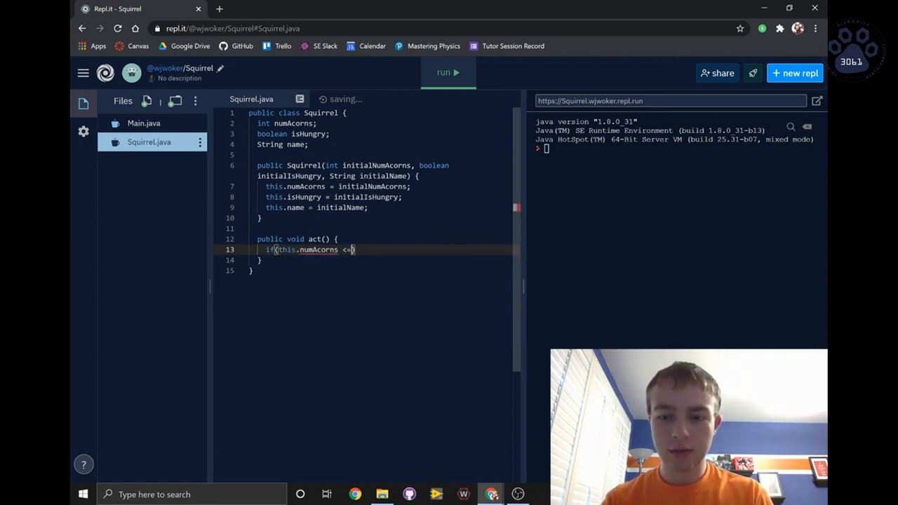
pyautogui.write('0) {')
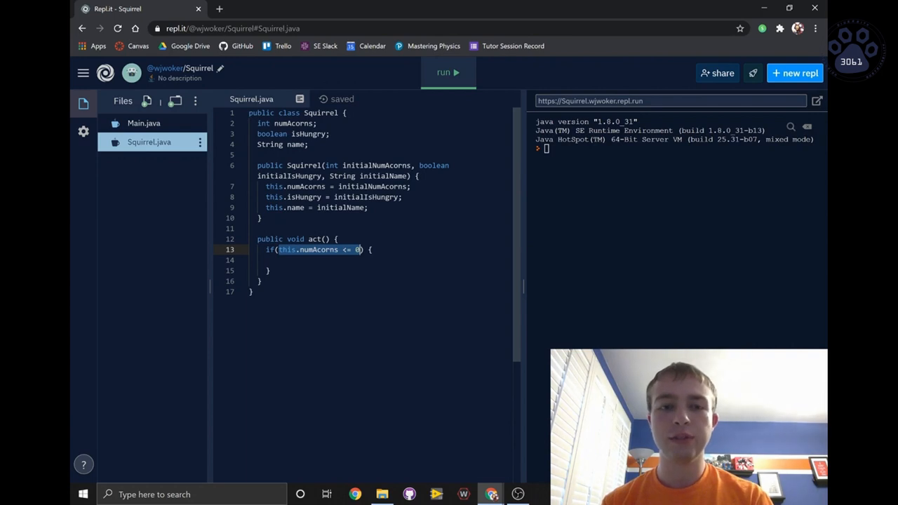
pyautogui.moveTo(306, 250)
pyautogui.write('System.out.println(name + " went out and found an acorn.");')
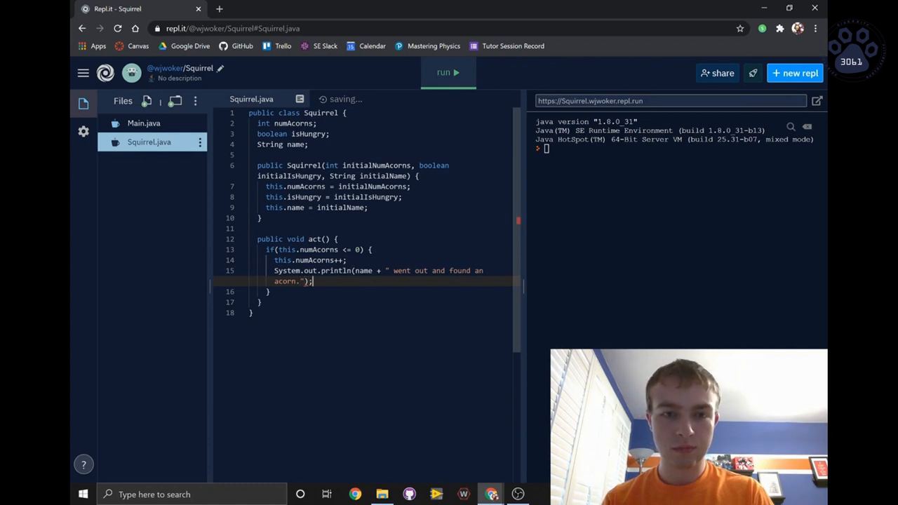
pyautogui.press('Return')
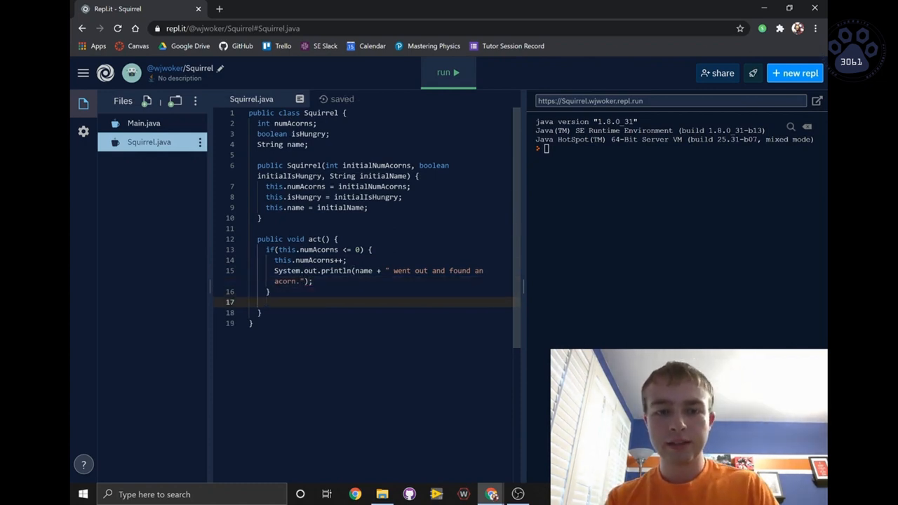
# Step: Add else if(this.isHungry) that decrements numAcorns and prints name ate an acorn
pyautogui.write('e')
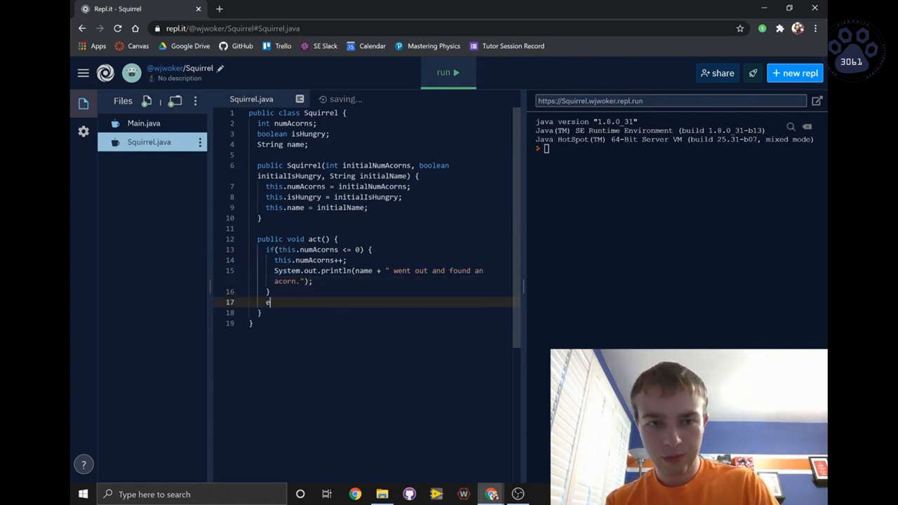
pyautogui.write('lse if')
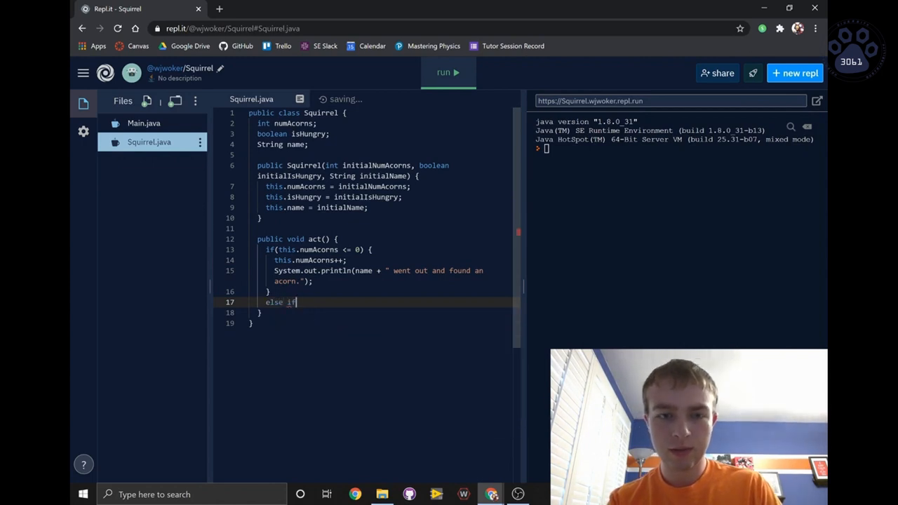
pyautogui.write('(this.isHungry) {')
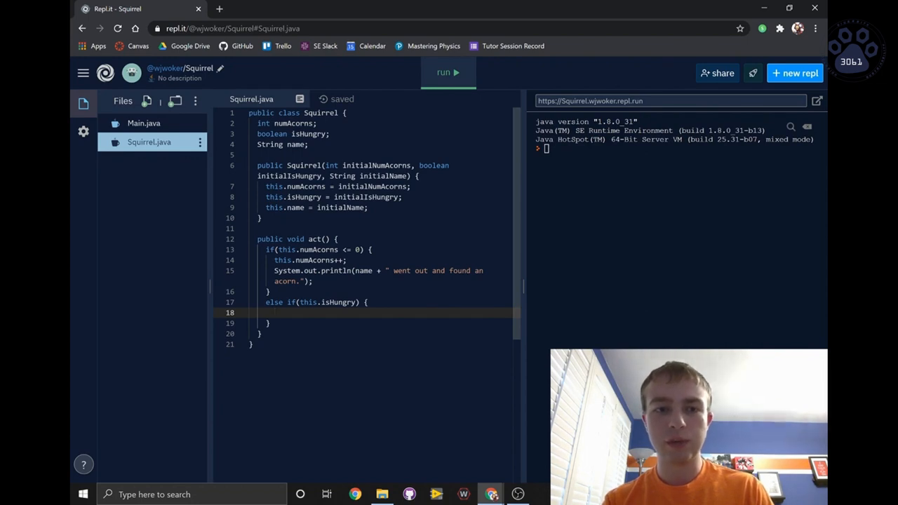
pyautogui.write('this.numAcorns--;')
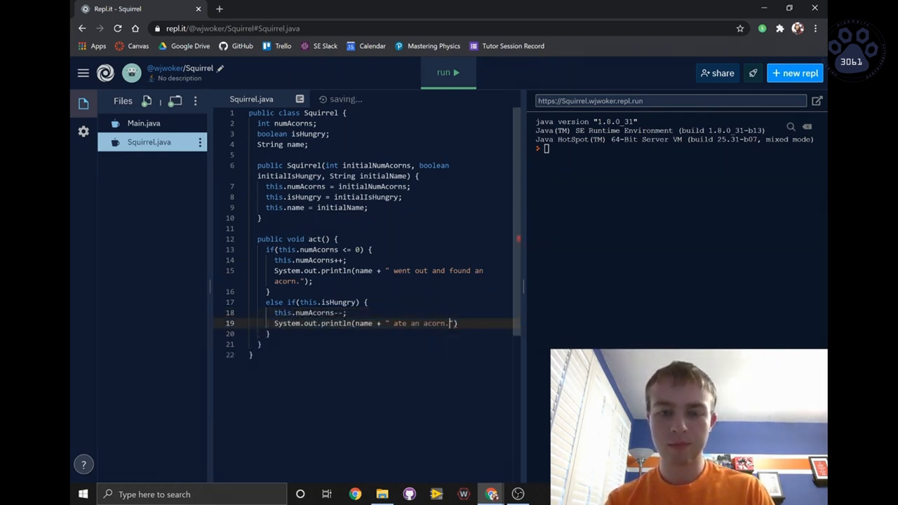
pyautogui.write(';')
pyautogui.press('enter')
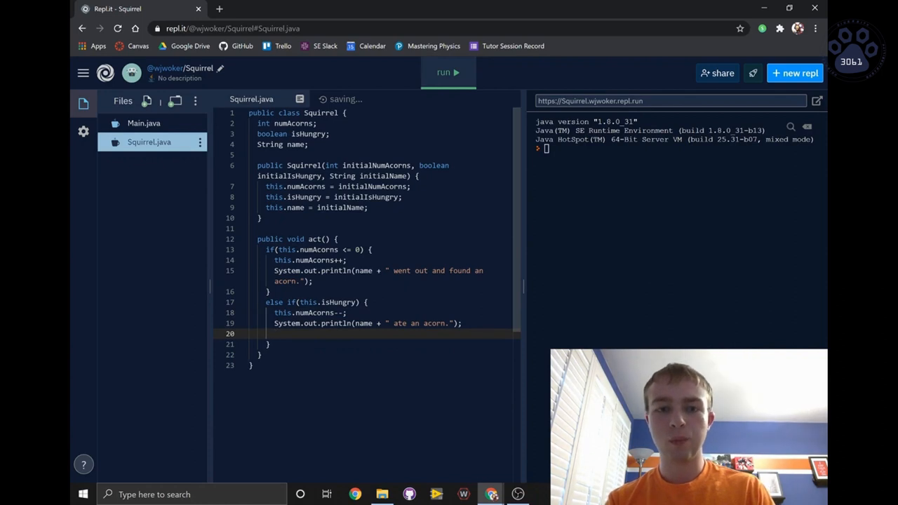
# Step: Finish the hungry branch by setting this.isHungry = false
pyautogui.write('this.isHungry = f')
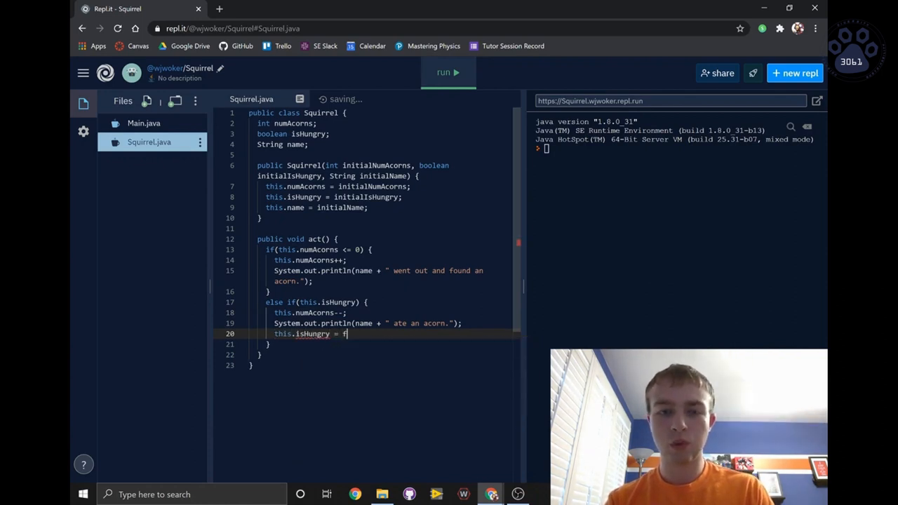
pyautogui.write('alse;')
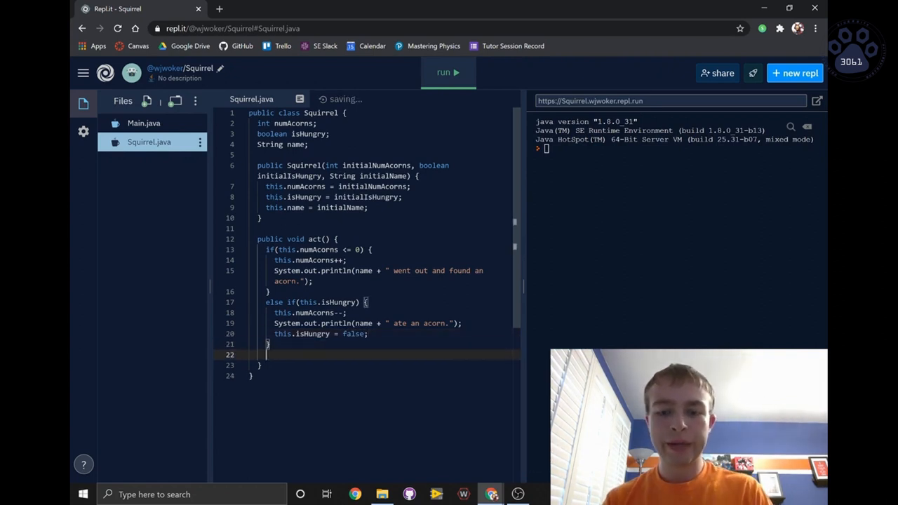
# Step: Add an else branch setting isHungry true and printing name ran around aimlessly
pyautogui.write('else {')
pyautogui.write('System.out.println(name + " ran around aimlessly.");')
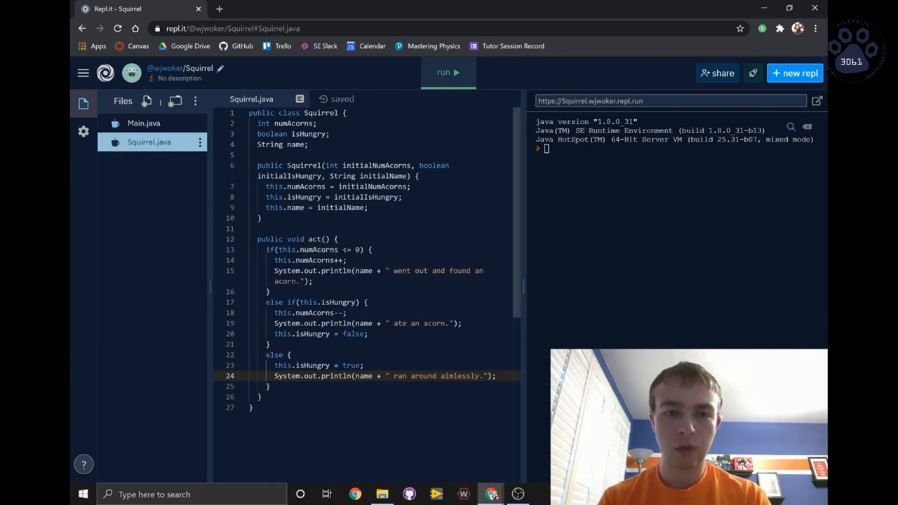
# Step: Select the this.numAcorns <= 0 condition to review it before moving to Main.java
pyautogui.doubleClick(316, 250)
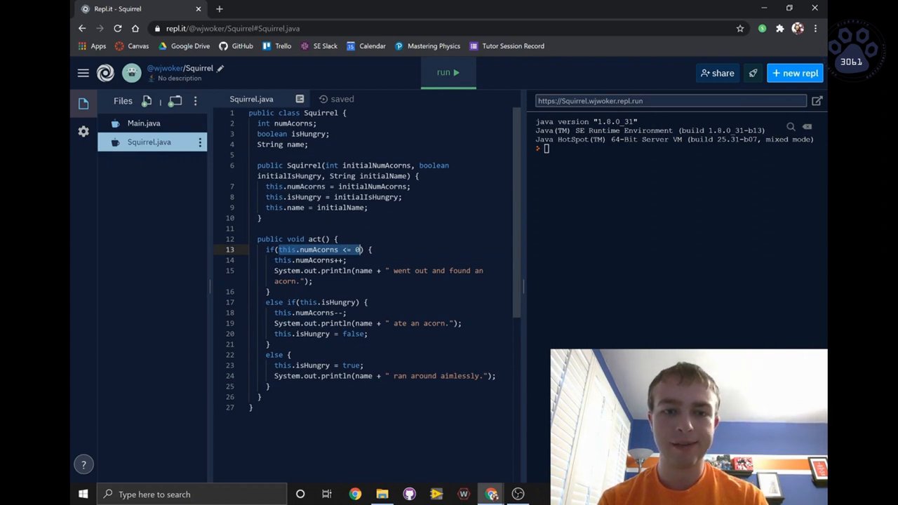
pyautogui.doubleClick(274, 354)
pyautogui.write('S')
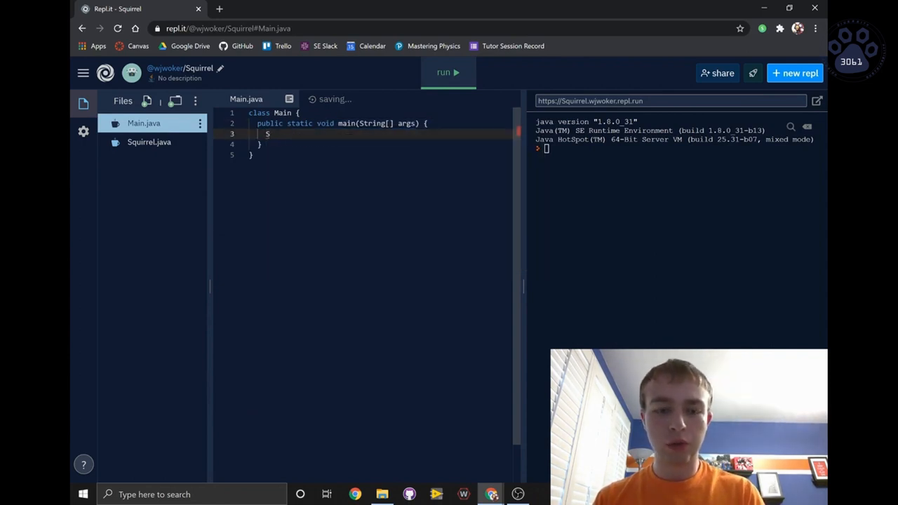
# Step: In main, create Squirrel steve = new Squirrel(2, true, "Steve");
pyautogui.write('quirrel')
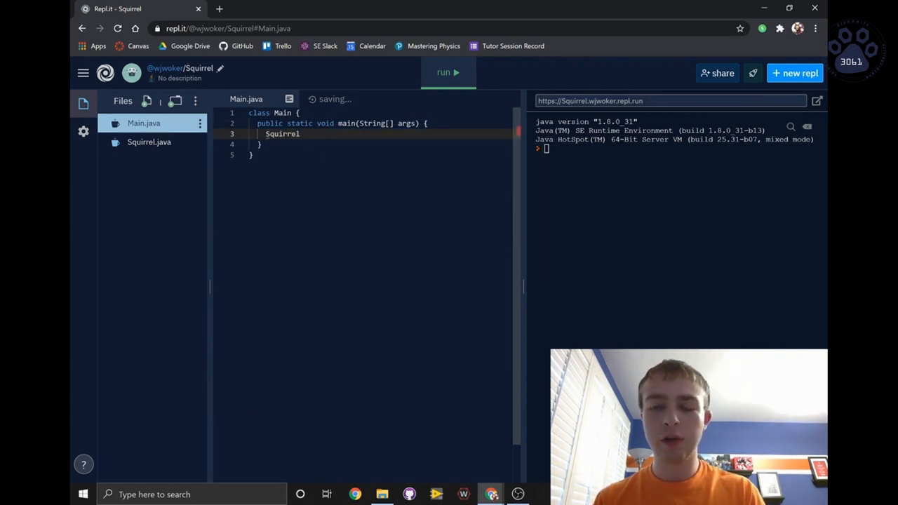
pyautogui.write('ste')
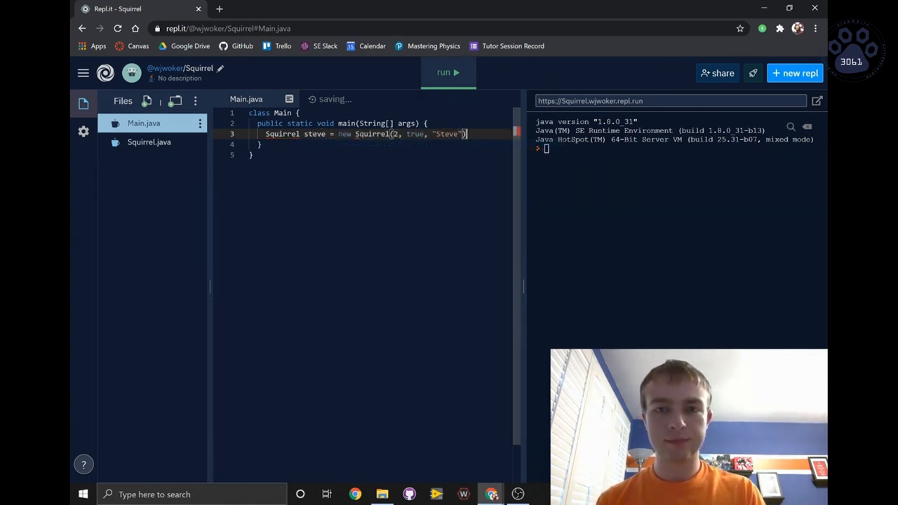
pyautogui.write(';')
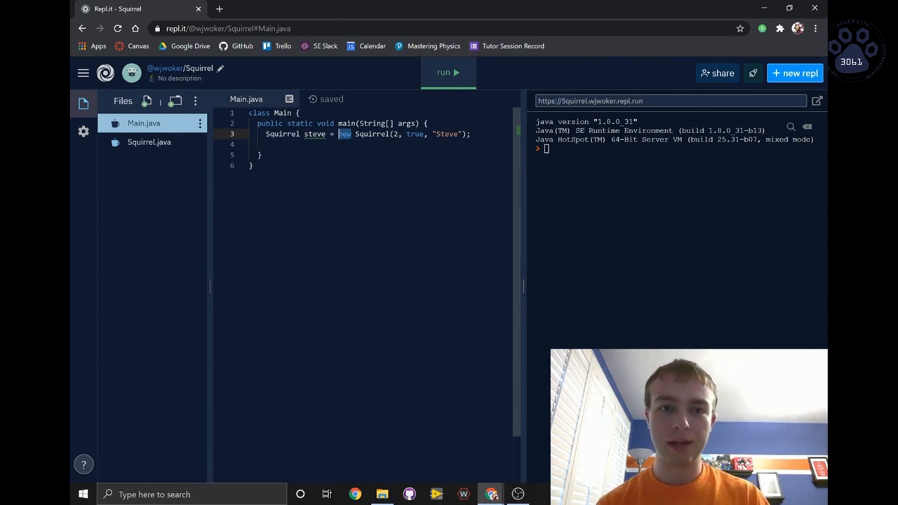
# Step: Call steve.act(); six times after creating Steve
pyautogui.write('steve')
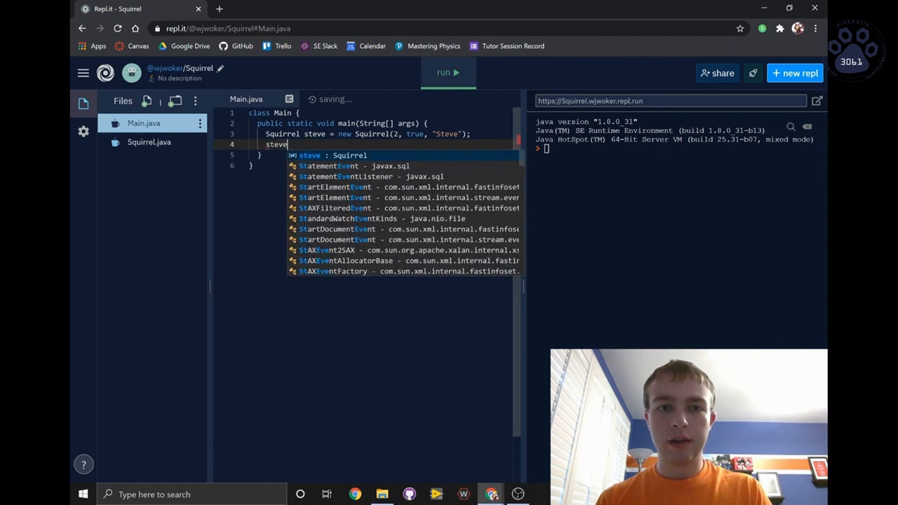
pyautogui.write('.act();')
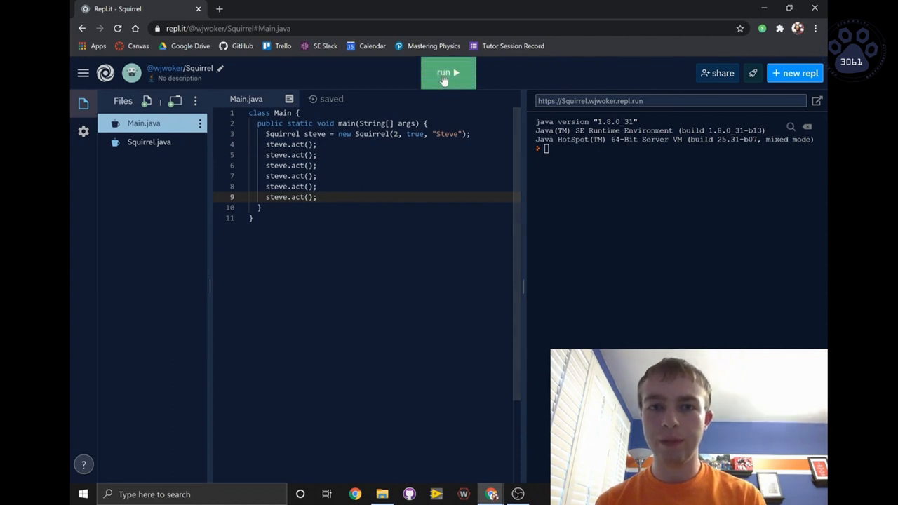
# Step: Run the program and highlight Steve's printed actions in the console output
pyautogui.click(447, 73)
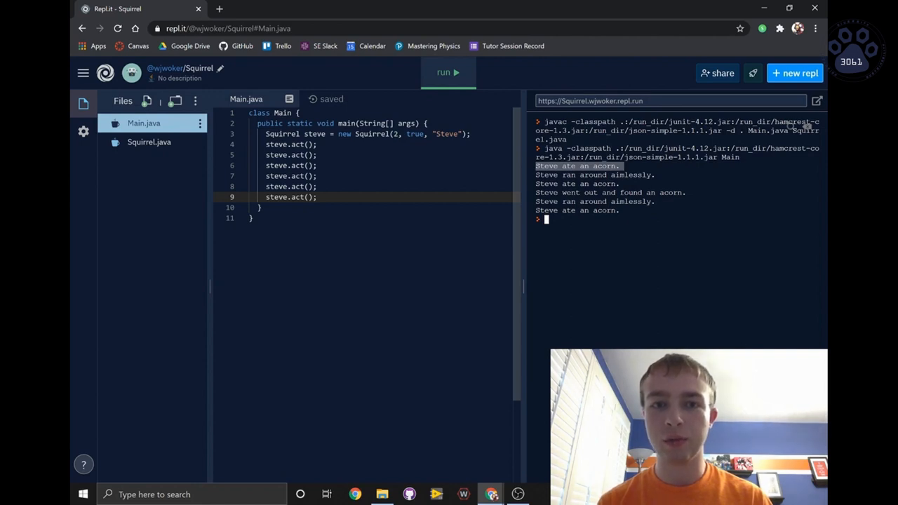
pyautogui.doubleClick(414, 133)
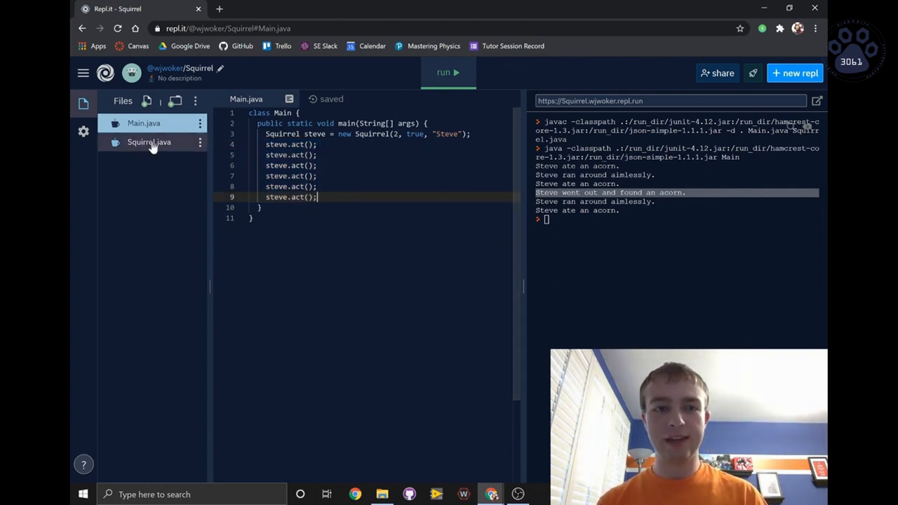
# Step: Write public Squirrel(String name) in Squirrel.java, setting this.numAcorns = 0 and the name
pyautogui.click(149, 142)
pyautogui.write('public')
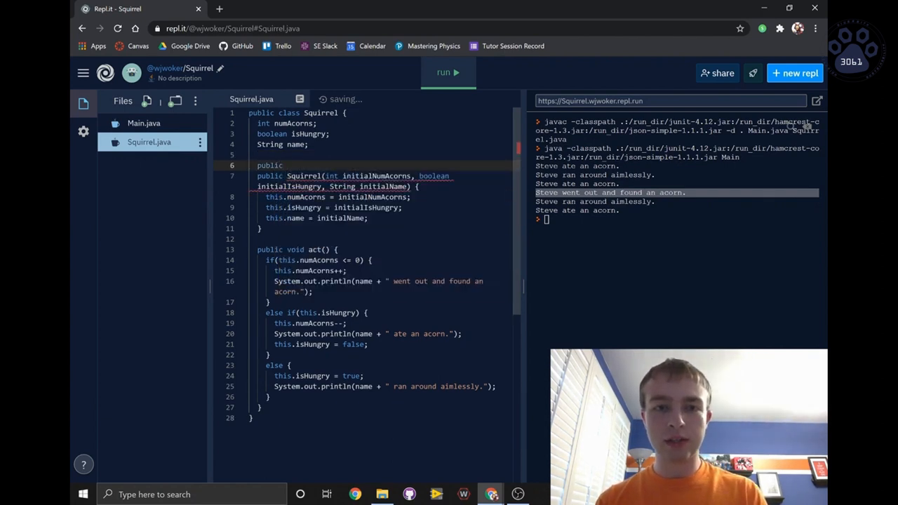
pyautogui.write('Squirrel(')
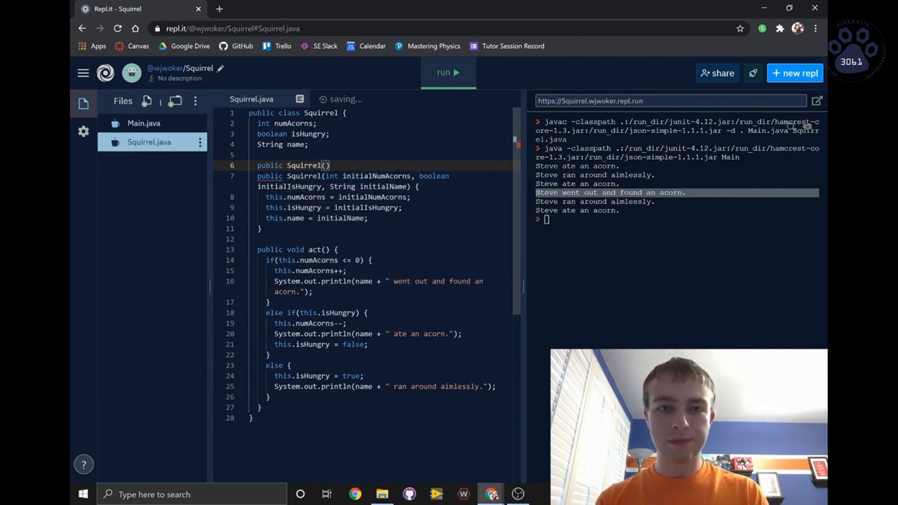
pyautogui.write('String name')
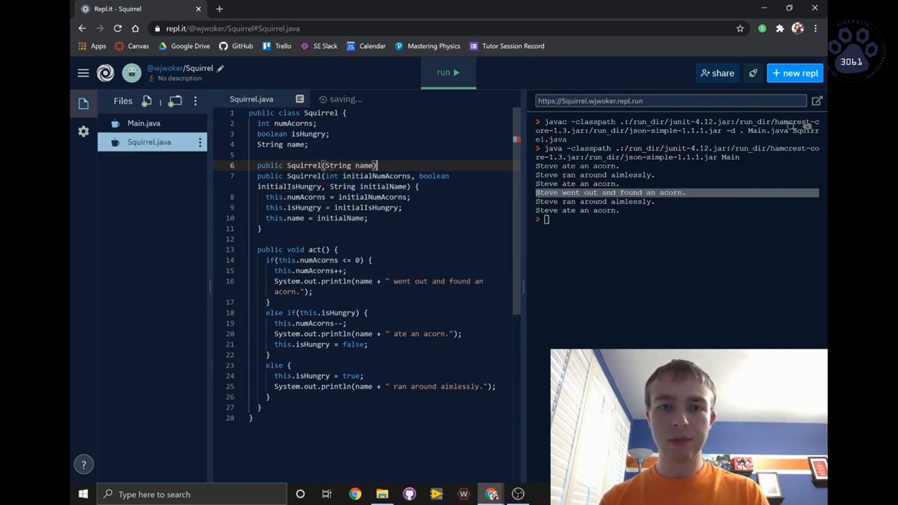
pyautogui.write(' {')
pyautogui.press('enter')
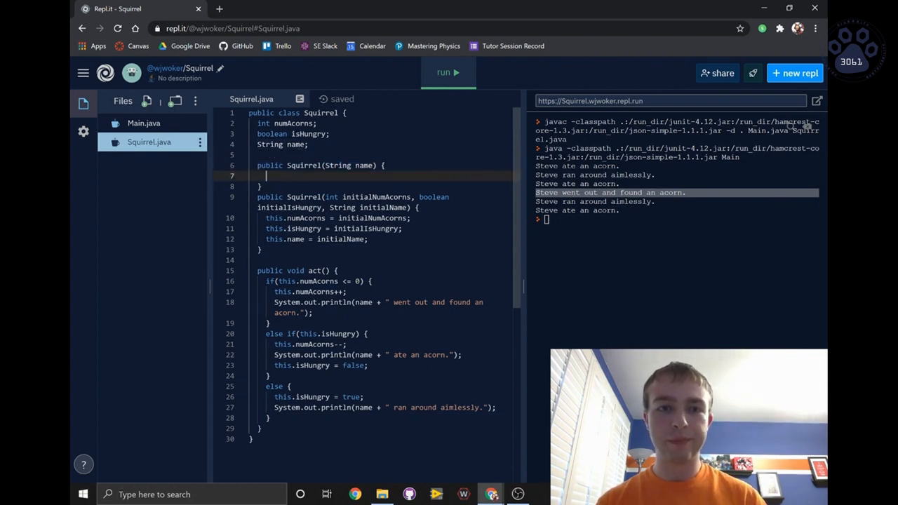
pyautogui.write('this.numAcorns')
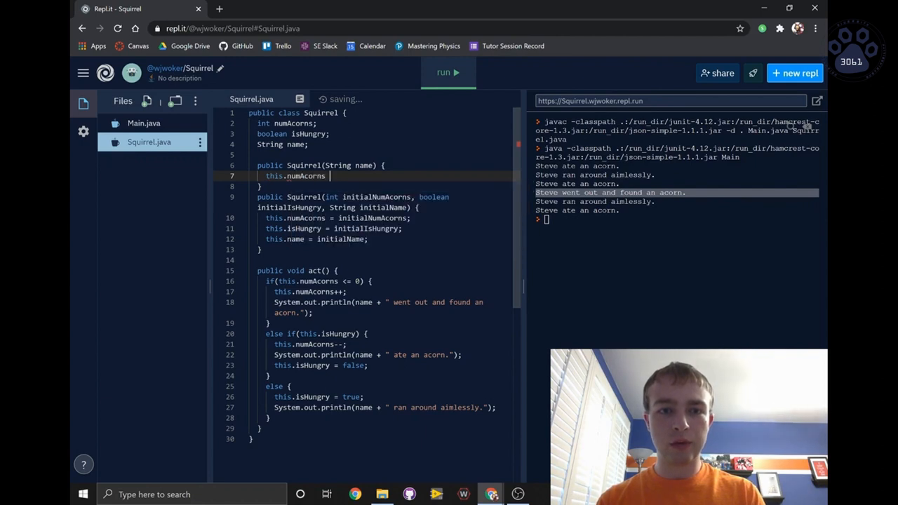
pyautogui.write('= 0;')
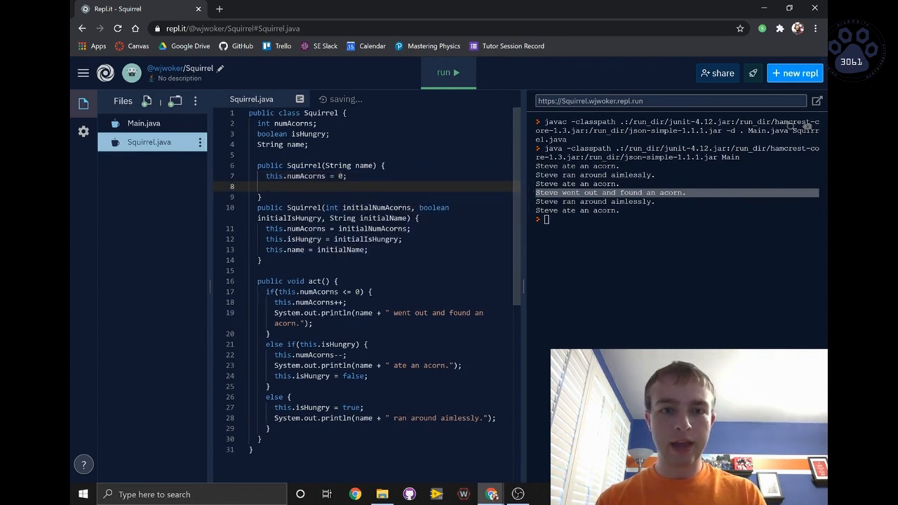
pyautogui.write('this.')
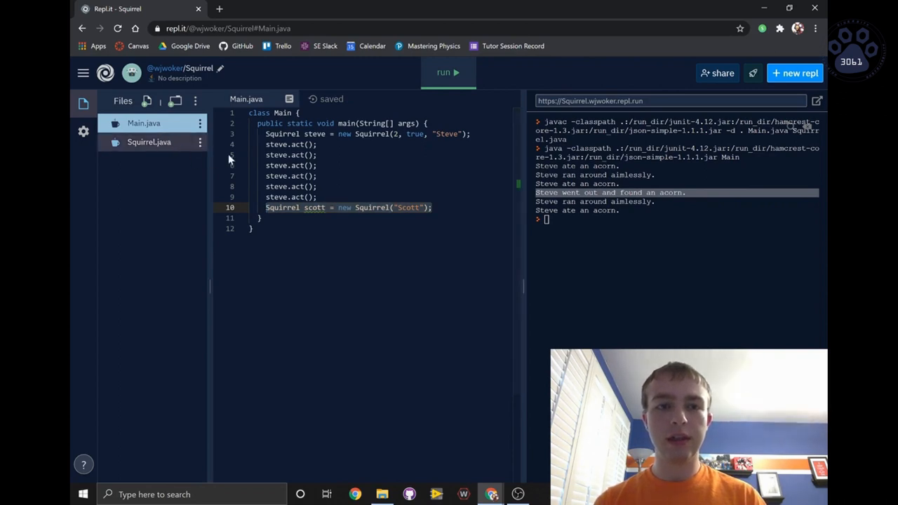
pyautogui.click(149, 142)
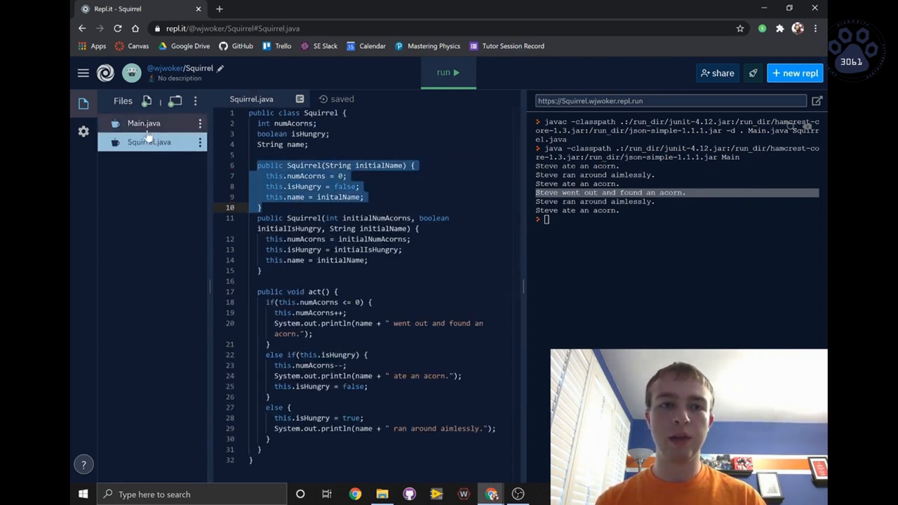
pyautogui.click(143, 124)
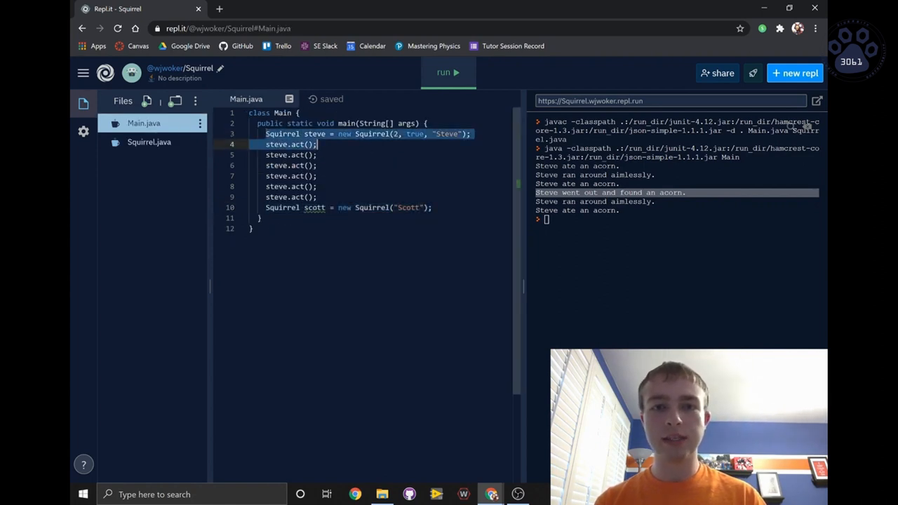